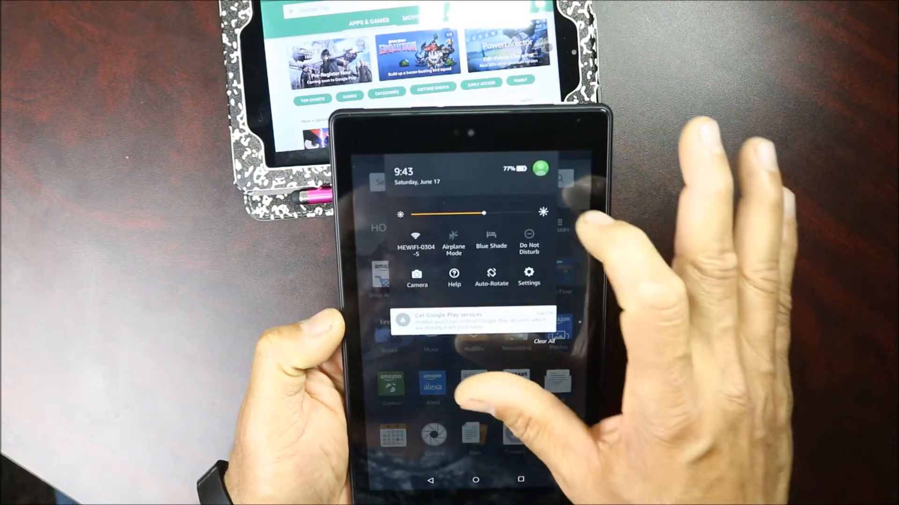
Turn on Apps from Unknown Sources in Settings > Security and accept the warning.
left_click(527, 276)
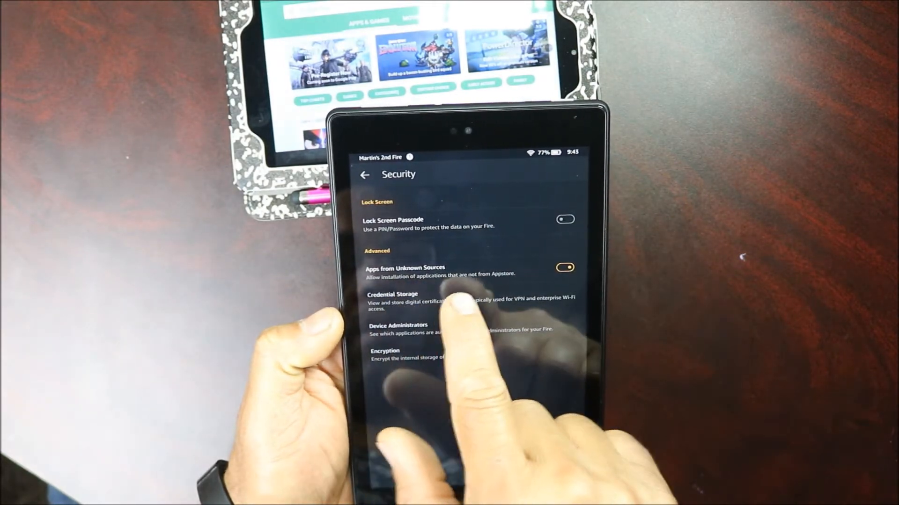
left_click(564, 268)
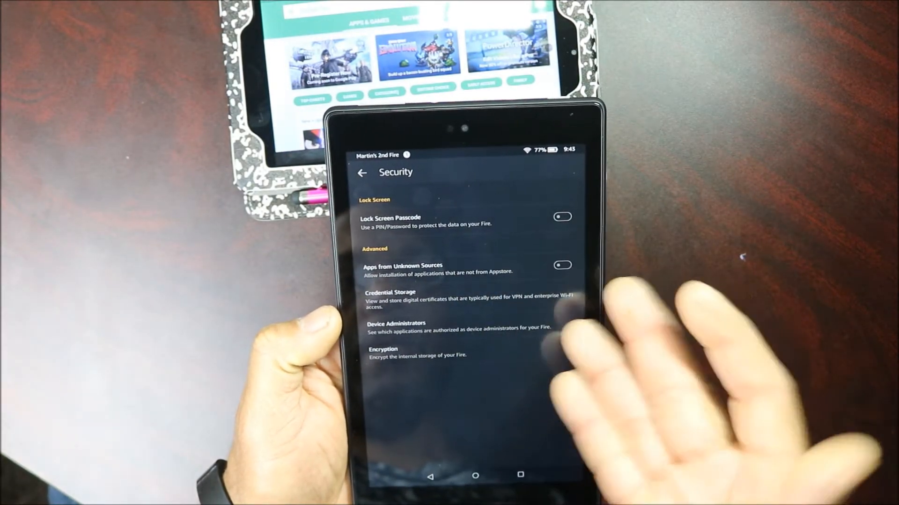
left_click(562, 264)
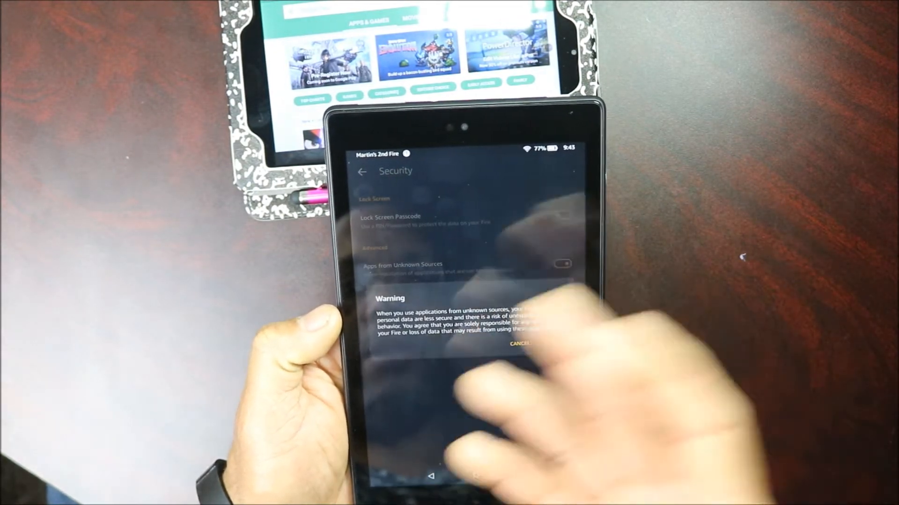
left_click(522, 343)
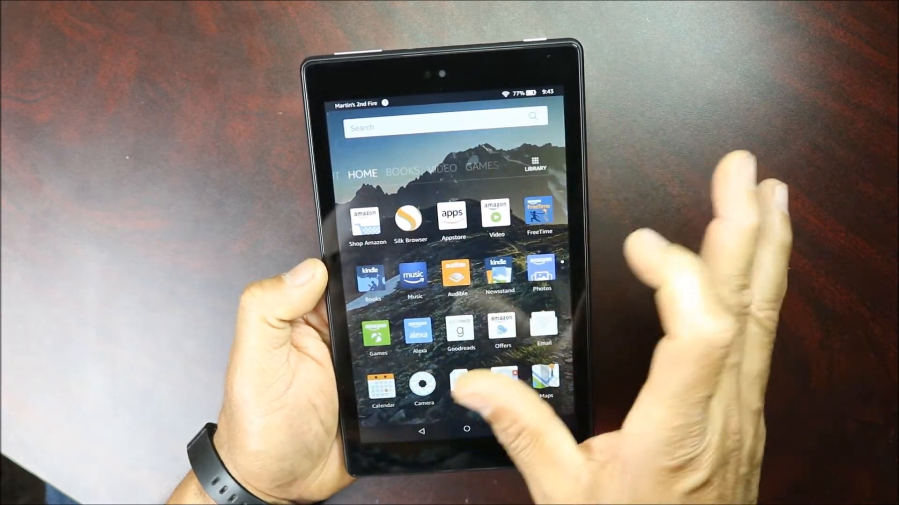
Launch the Silk web browser from the home screen.
left_click(408, 220)
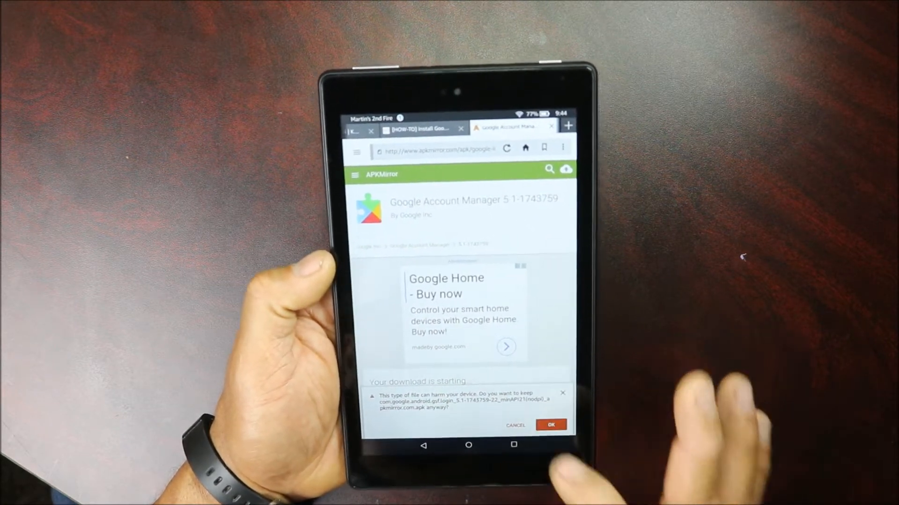
Keep the Google Account Manager file and download the Google Services Framework APK.
left_click(551, 426)
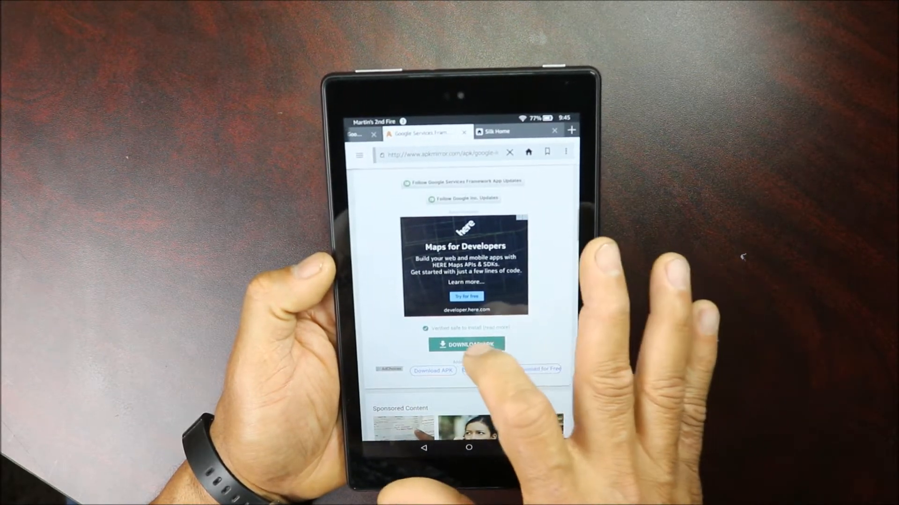
left_click(465, 345)
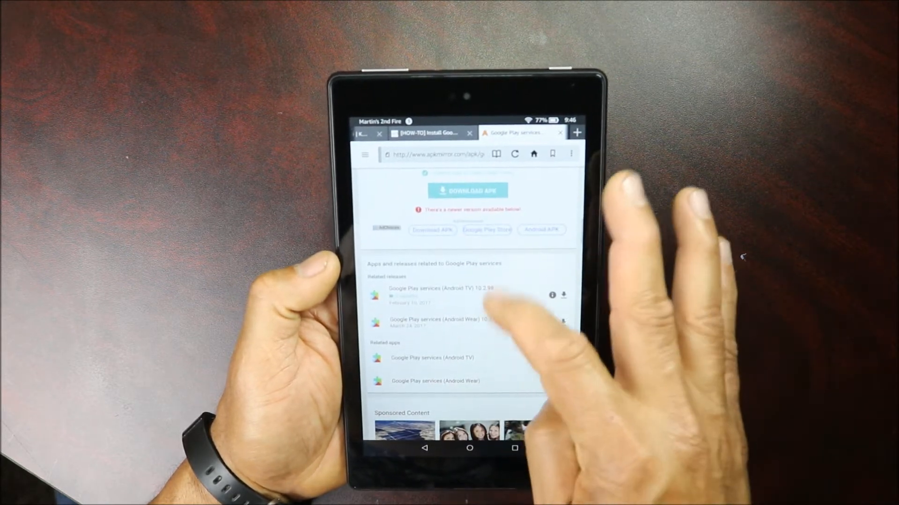
Scroll the page and download the Google Play services 11.0.55 APK variant.
scroll("down", 3)
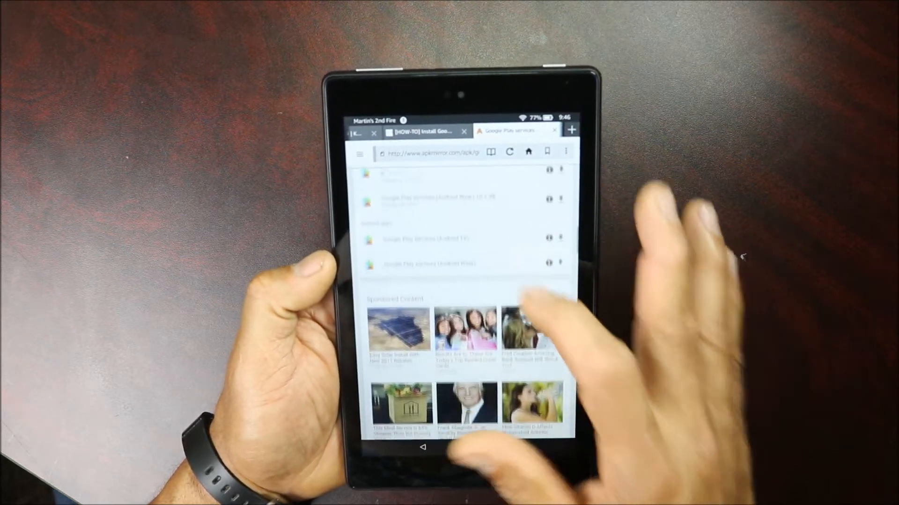
scroll("down", 3)
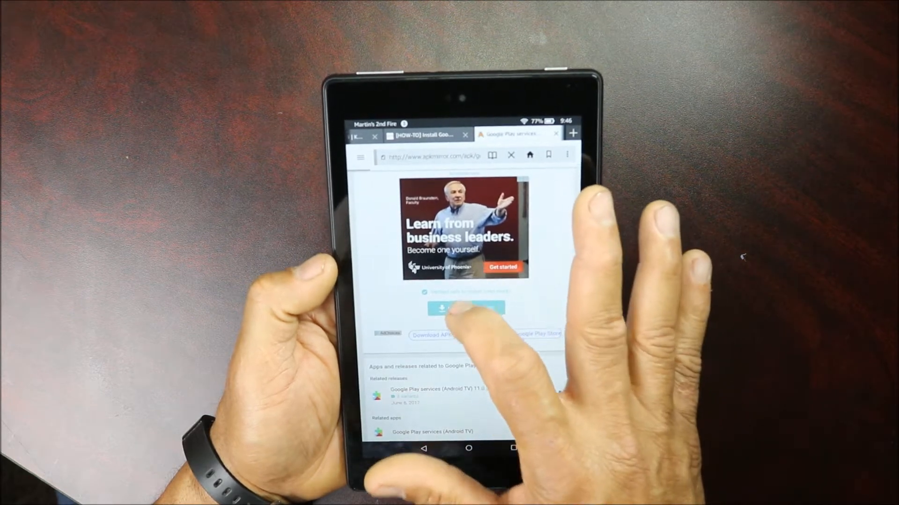
left_click(467, 309)
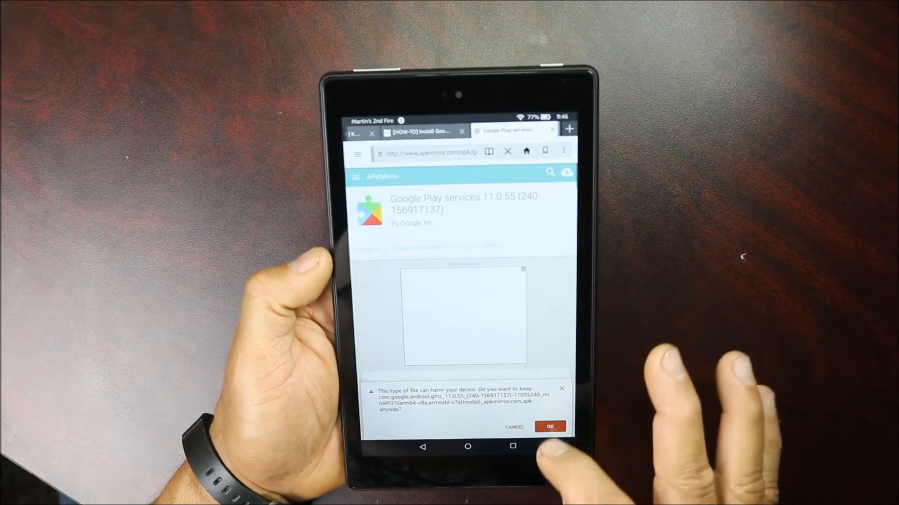
Keep the Google Play services file and scroll the Play Store page to previous APKs.
left_click(550, 427)
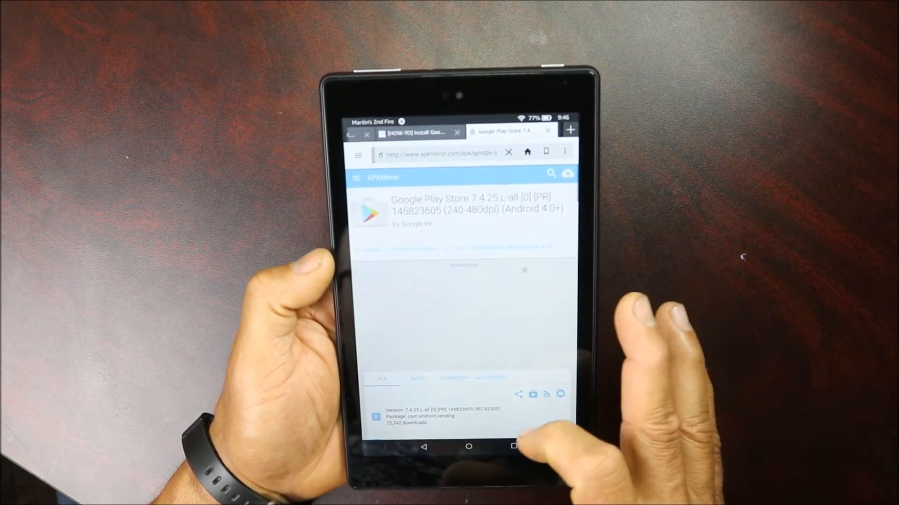
scroll("down", 3)
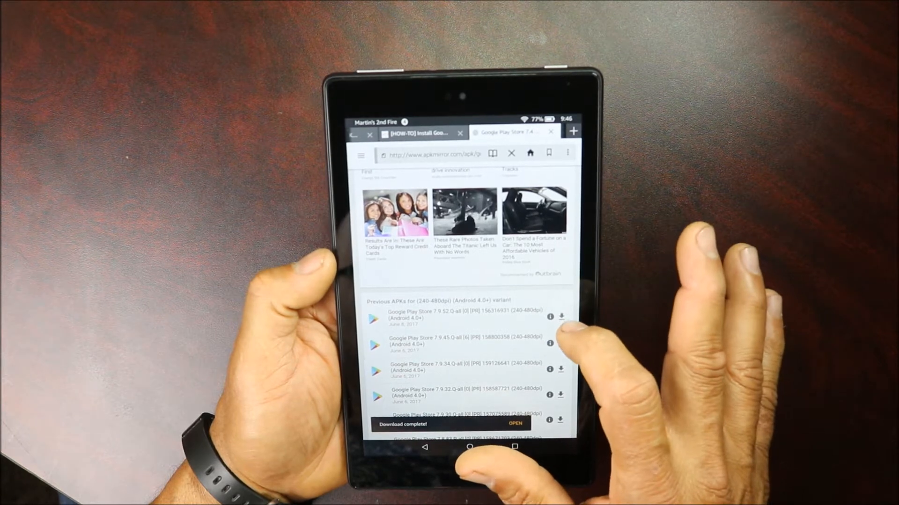
scroll("down", 3)
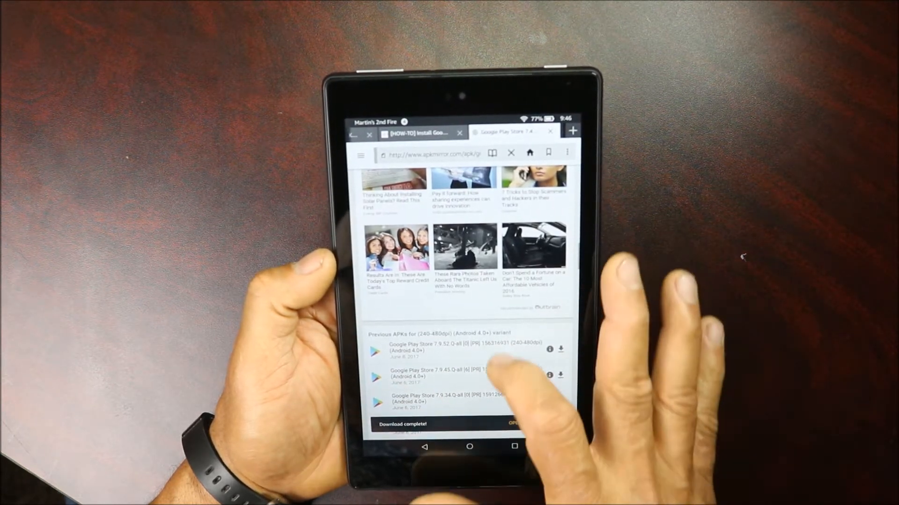
scroll("down", 3)
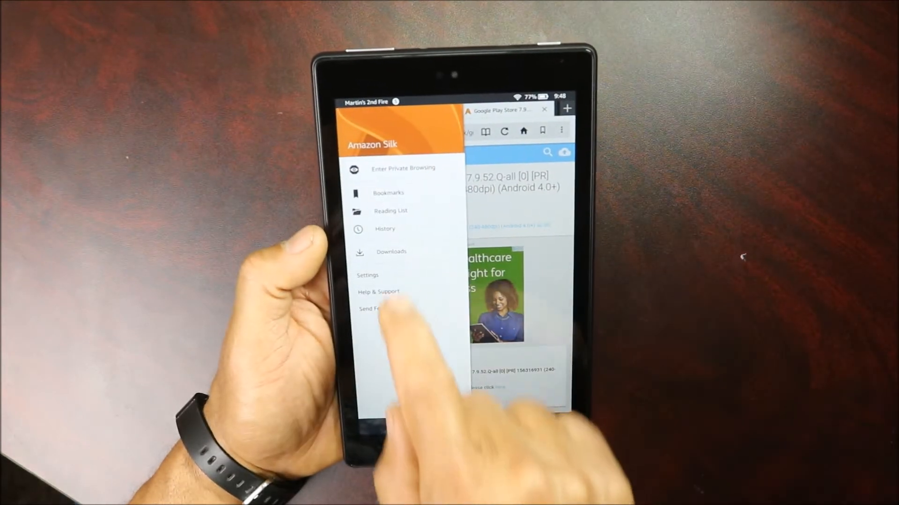
Open the com.google.android.gsf.login APK from Silk's Downloads list.
left_click(391, 252)
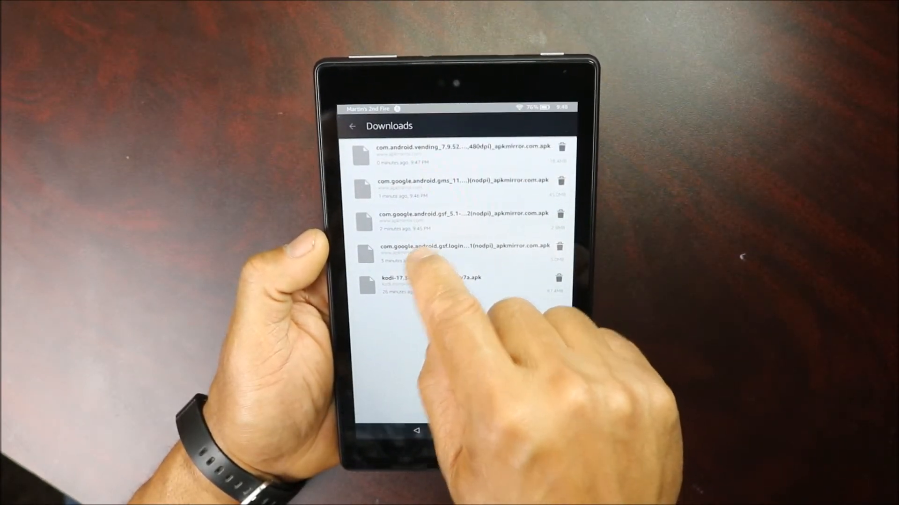
left_click(452, 253)
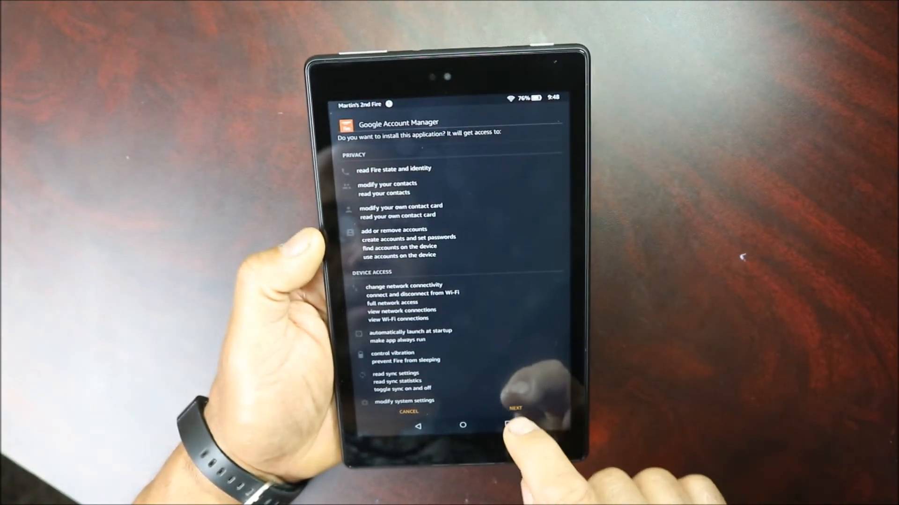
Install Google Account Manager and close the installer once it finishes.
left_click(528, 406)
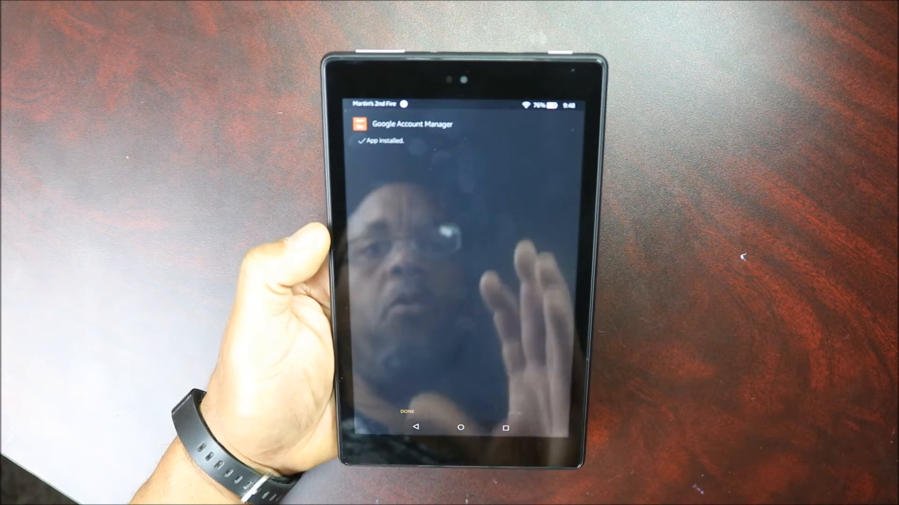
left_click(406, 412)
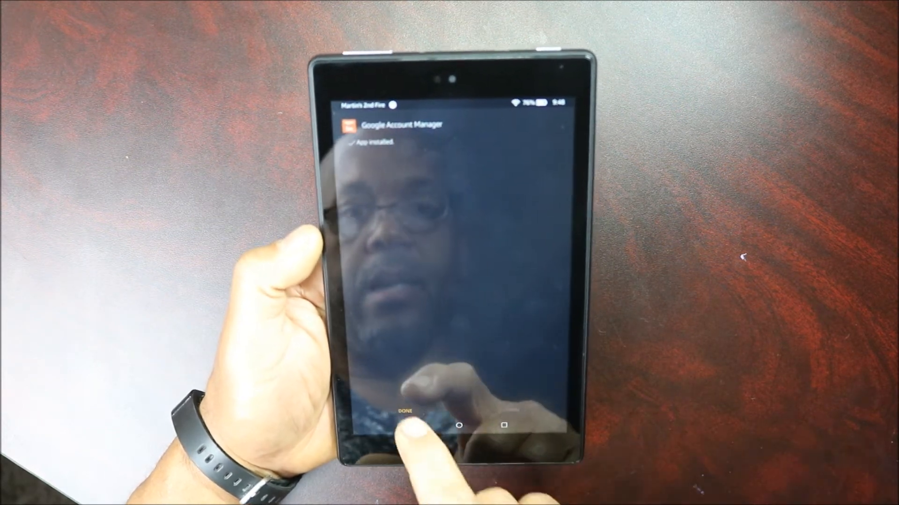
left_click(403, 412)
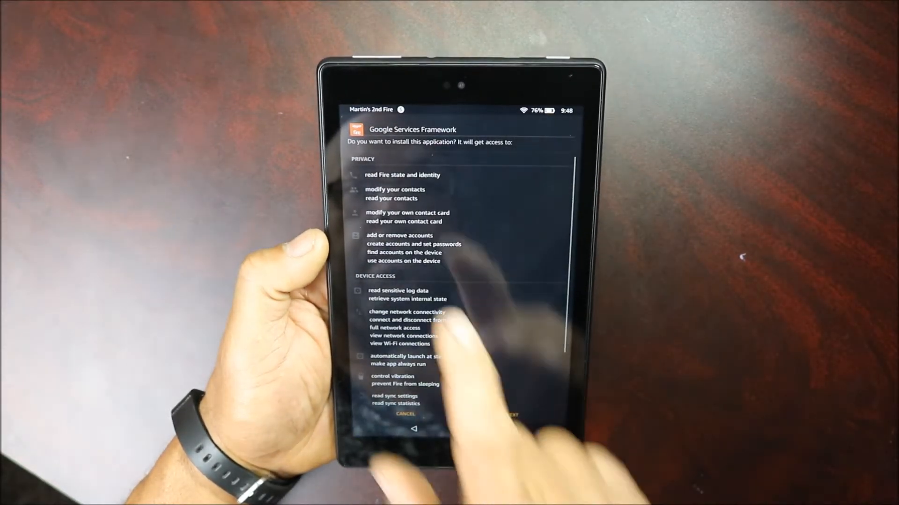
Install Google Services Framework and Google Play services, closing the installer afterward.
scroll("down", 3)
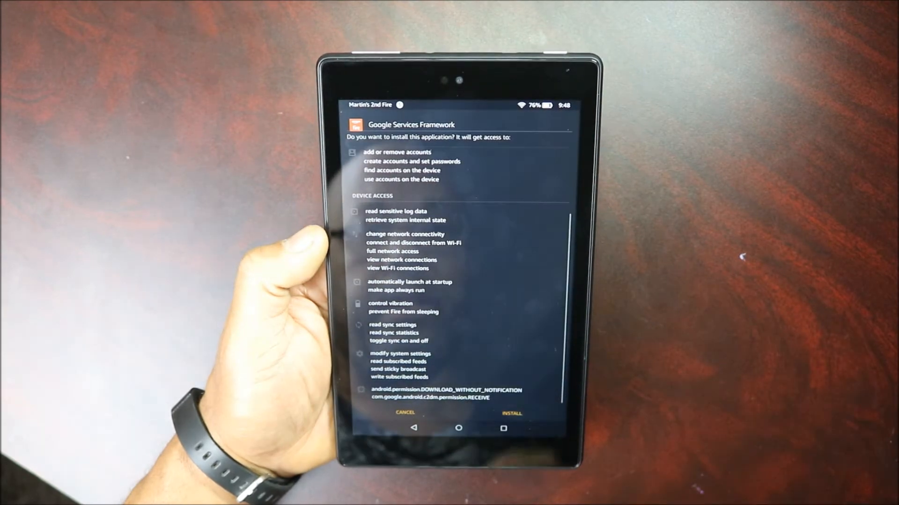
left_click(509, 413)
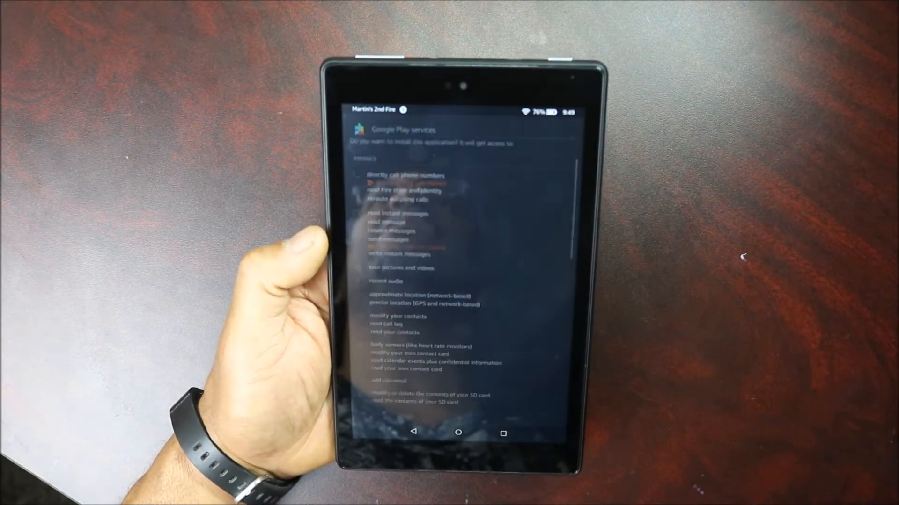
scroll("down", 3)
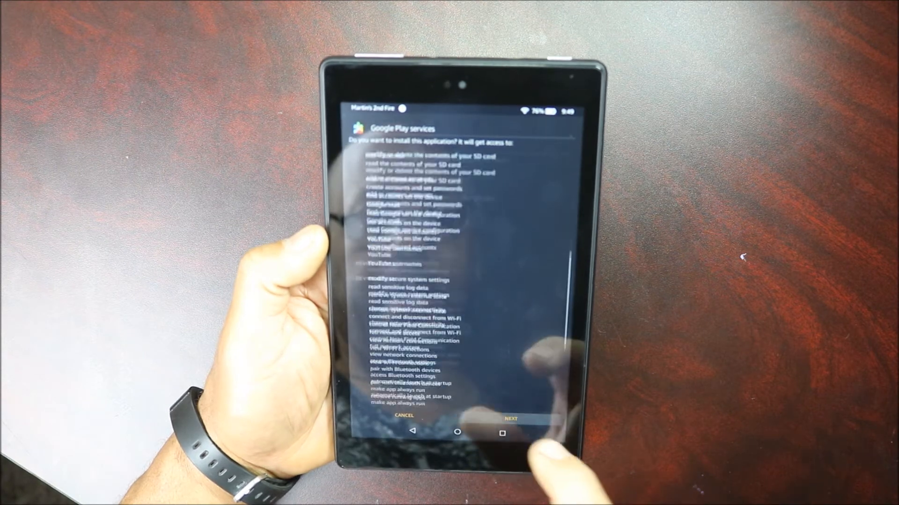
scroll("down", 3)
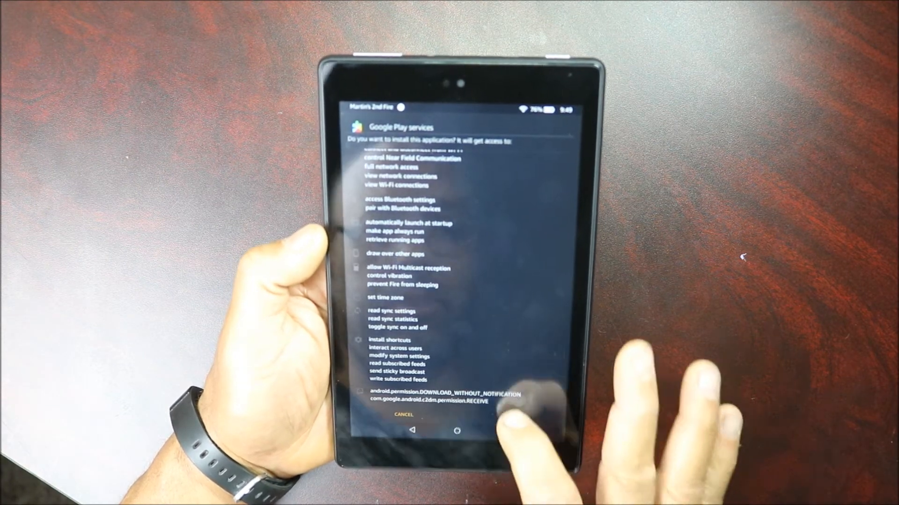
left_click(518, 398)
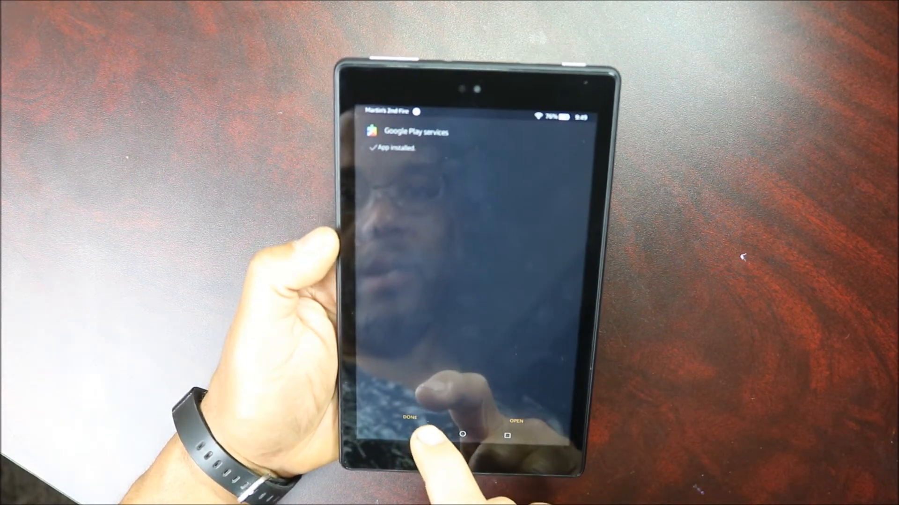
left_click(409, 417)
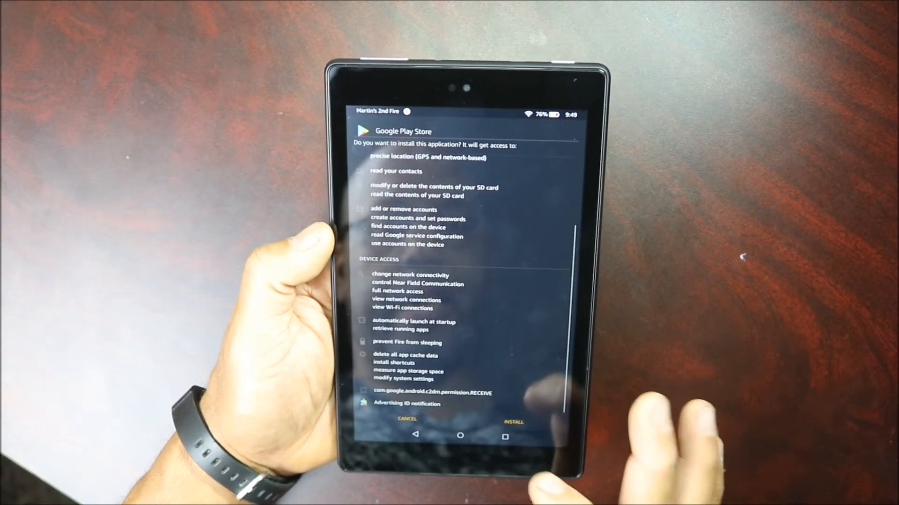
Install Google Play Store through the Package Installer.
left_click(511, 422)
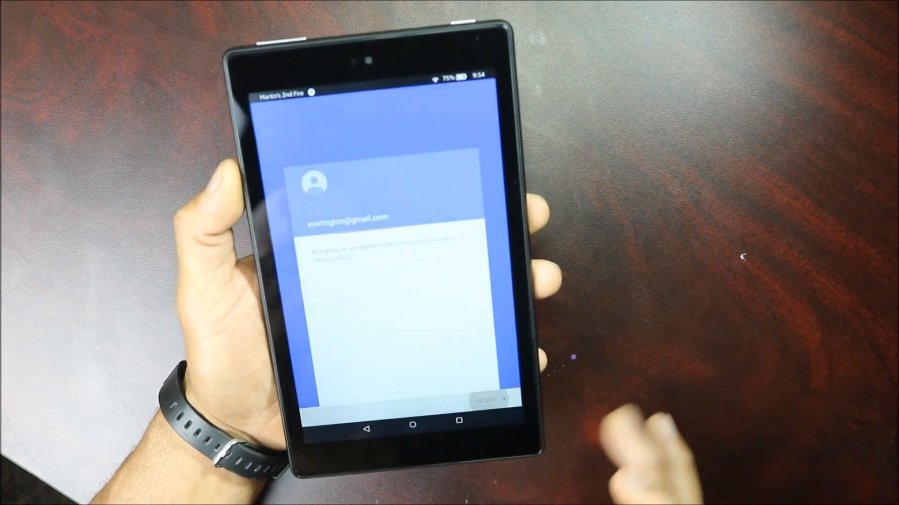
Accept the Google terms, then install YouTube and accept its permissions.
left_click(488, 399)
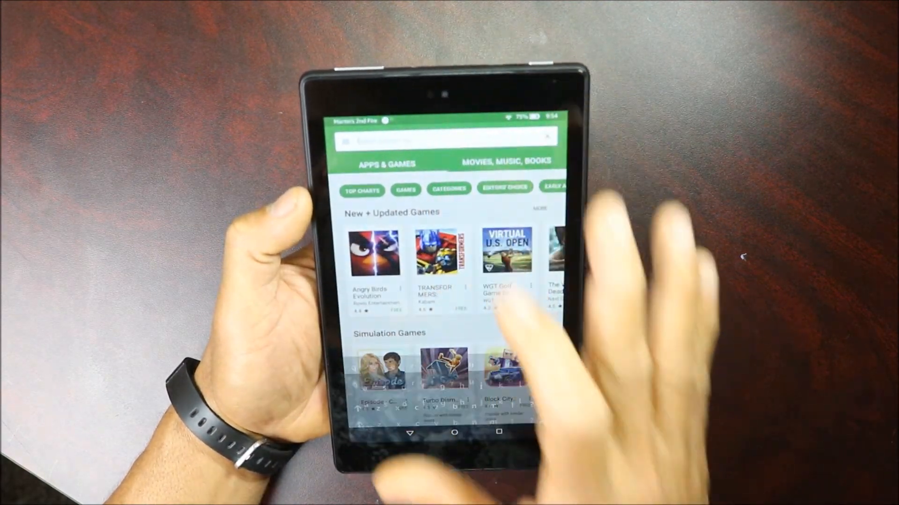
left_click(445, 141)
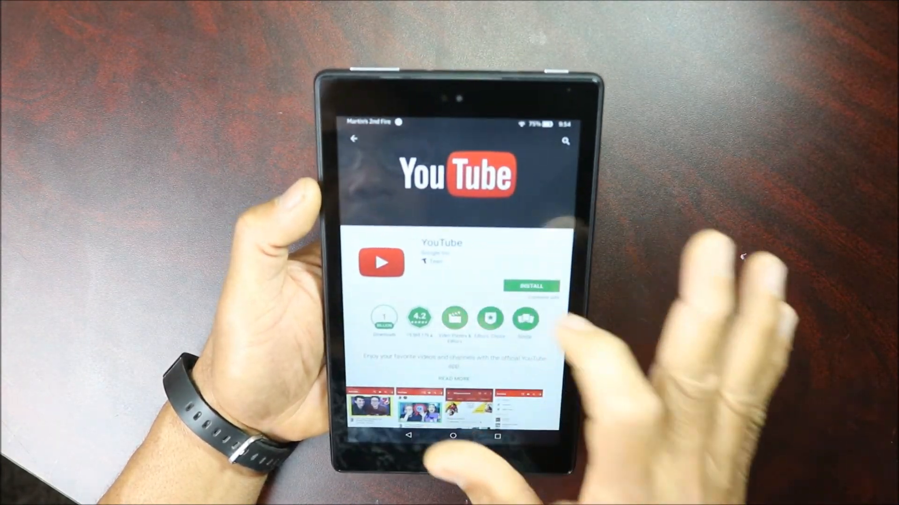
left_click(529, 286)
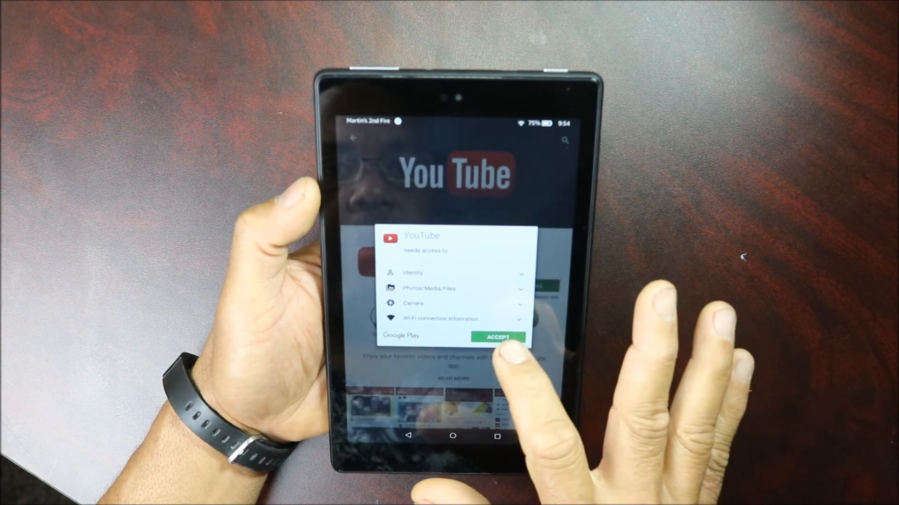
left_click(496, 337)
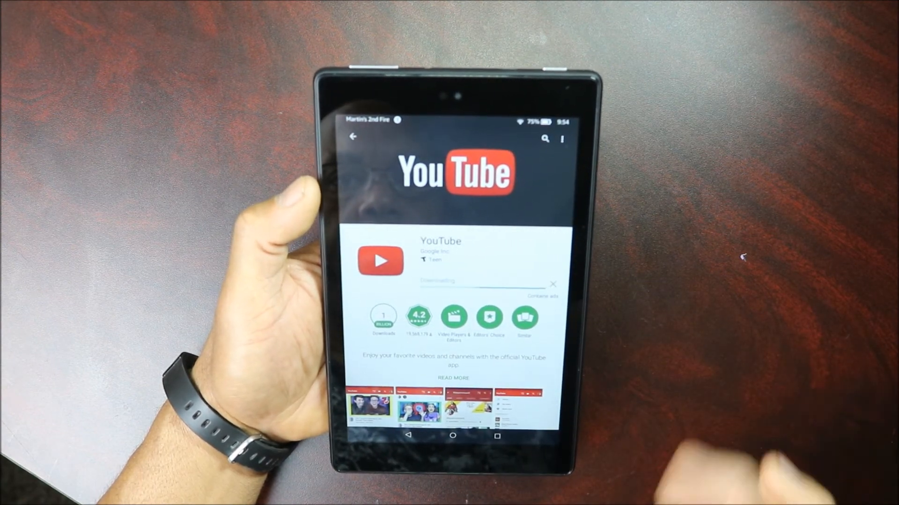
left_click(544, 137)
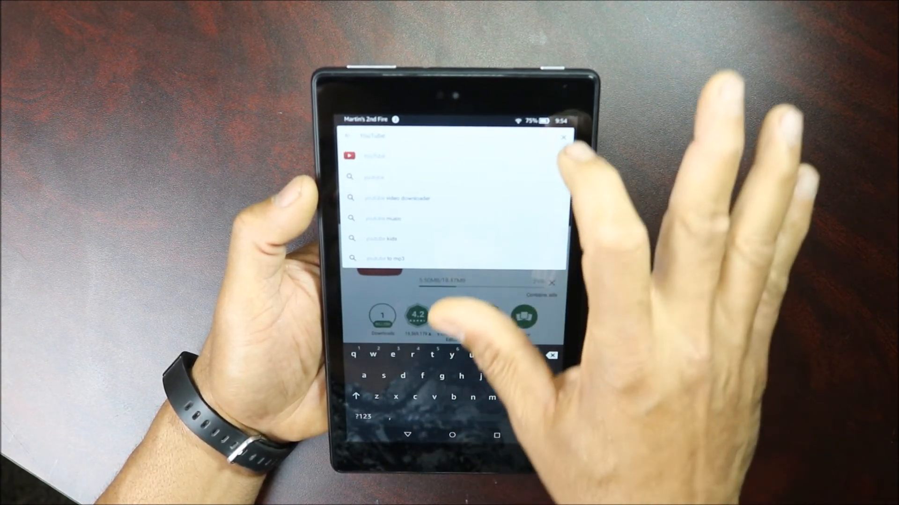